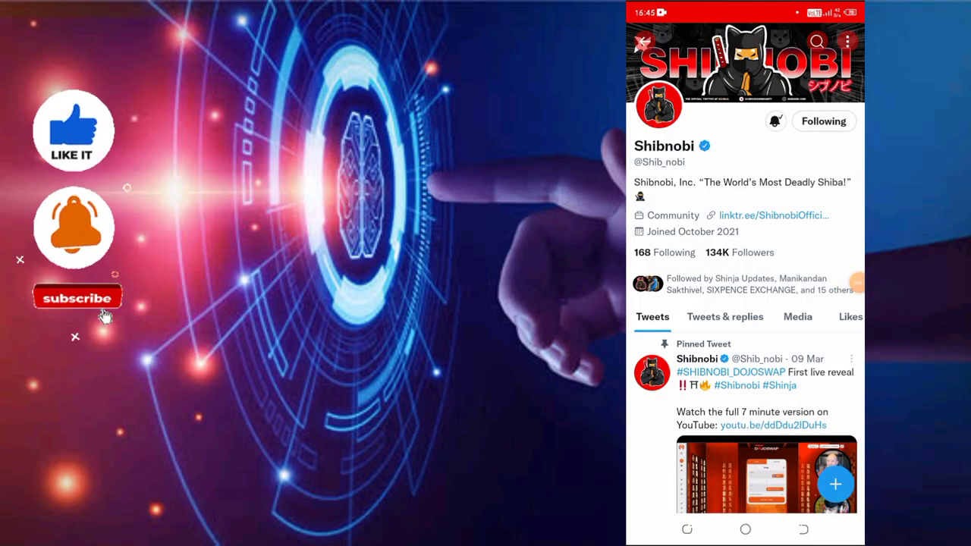
# - Scroll Shibnobi's Twitter feed down to the Sneak preview tweet
pyautogui.click(78, 296)
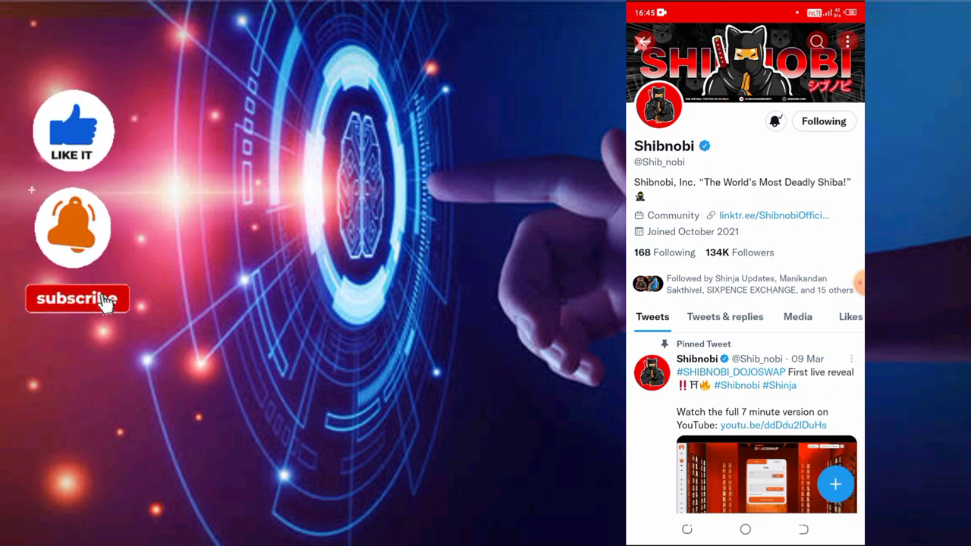
pyautogui.click(76, 297)
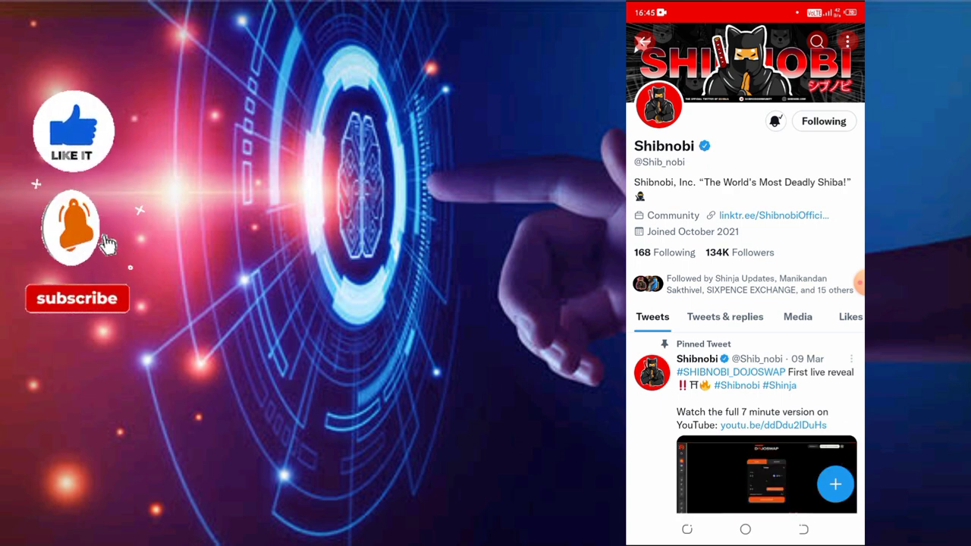
pyautogui.click(76, 298)
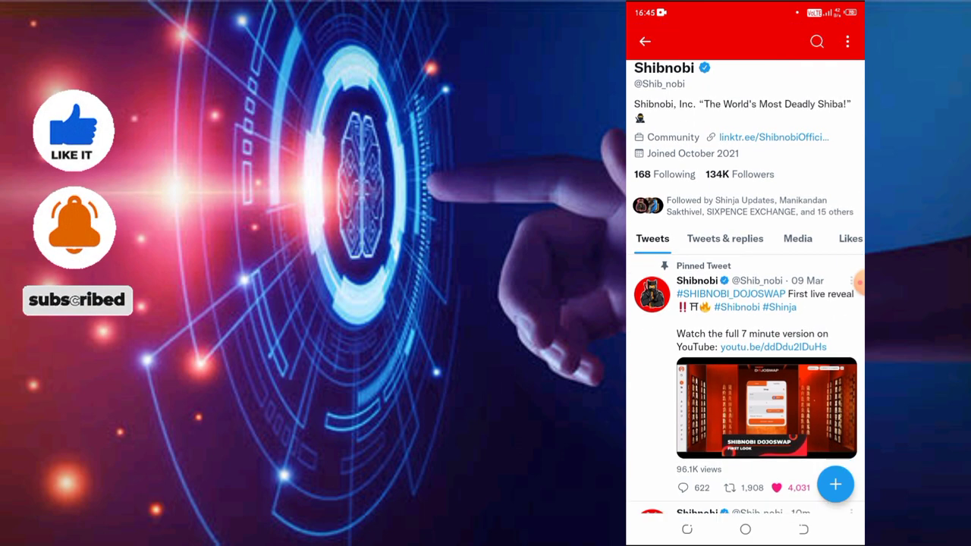
pyautogui.scroll(-3)
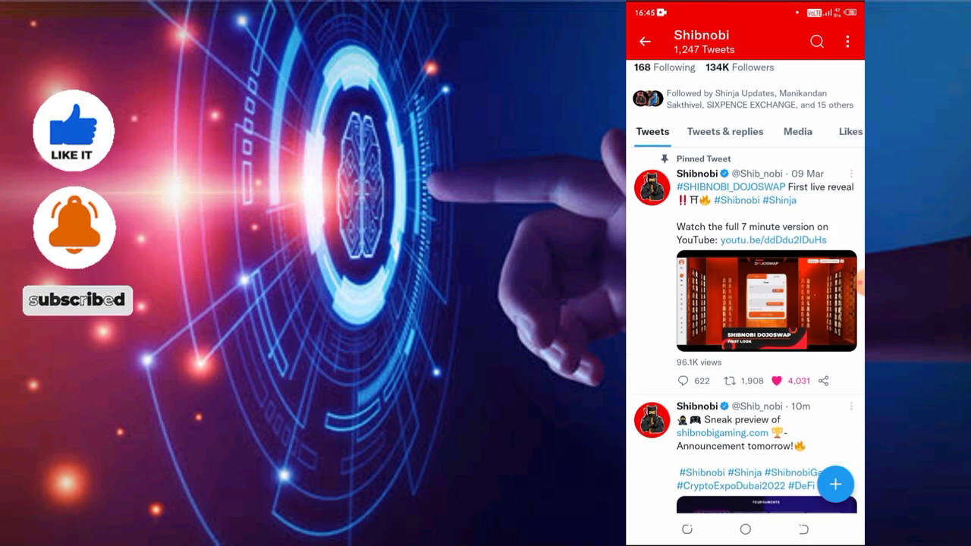
pyautogui.scroll(-3)
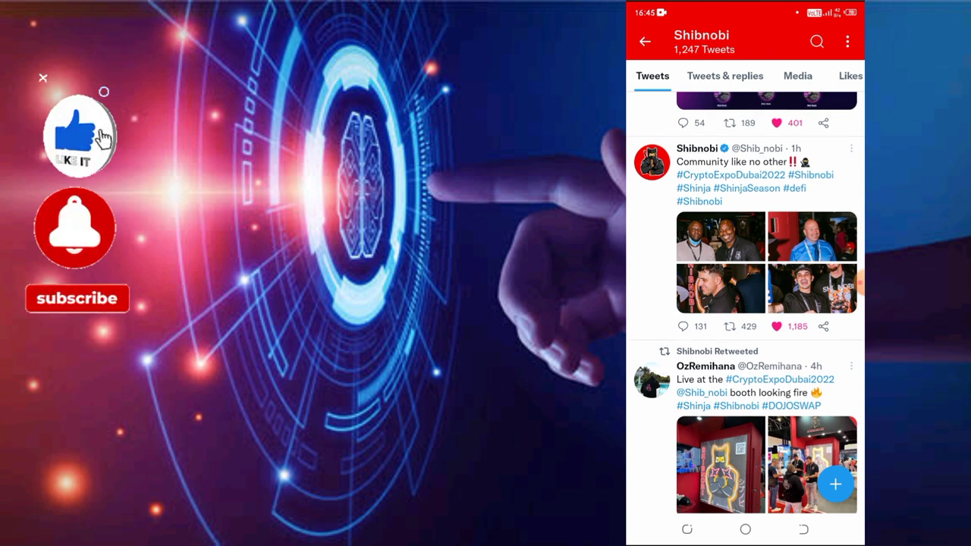
pyautogui.click(76, 298)
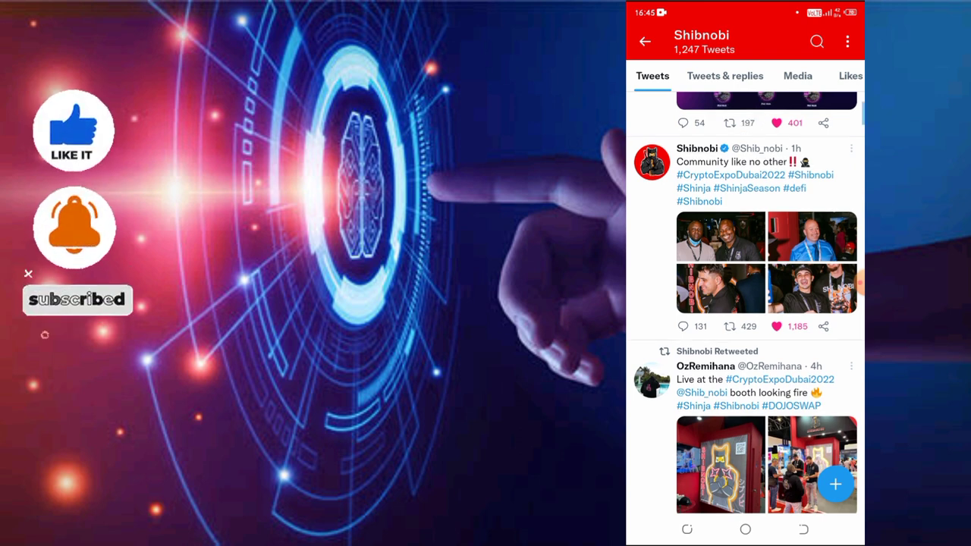
pyautogui.scroll(-3)
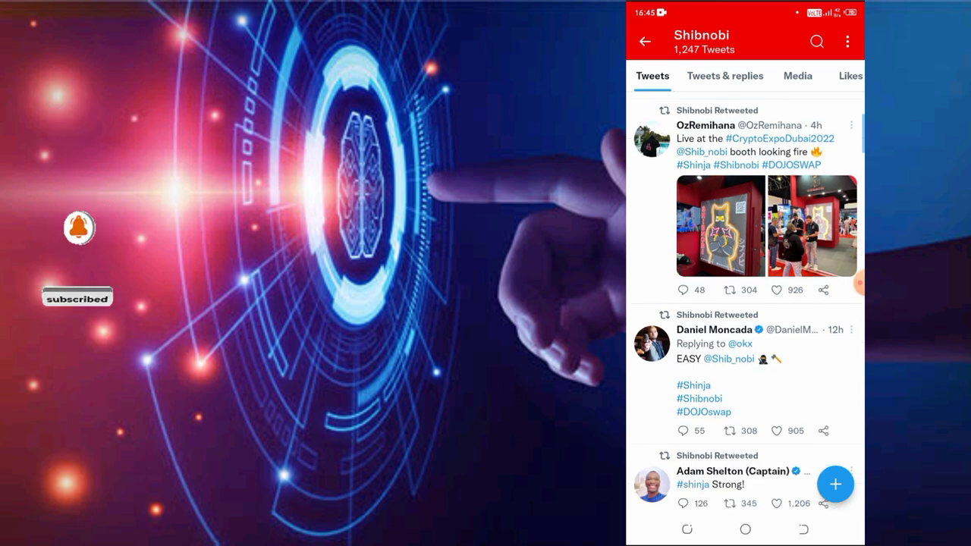
pyautogui.scroll(-3)
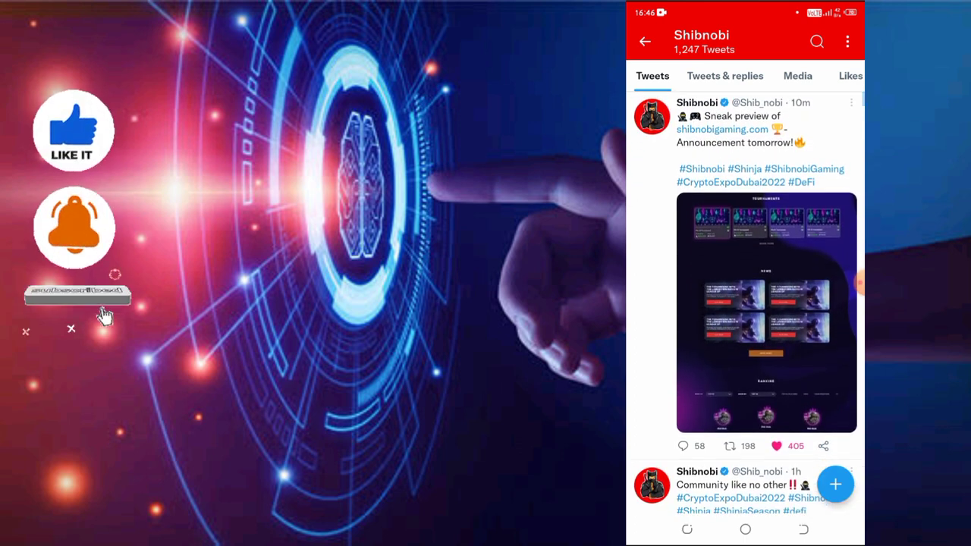
# - Follow the shibnobigaming.com link into Twitter's in-app browser
pyautogui.click(76, 294)
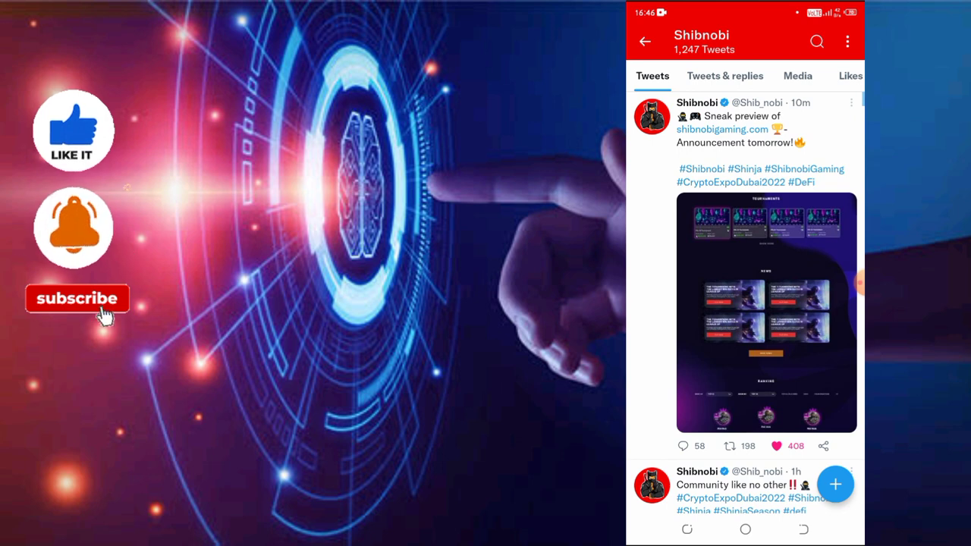
pyautogui.click(75, 297)
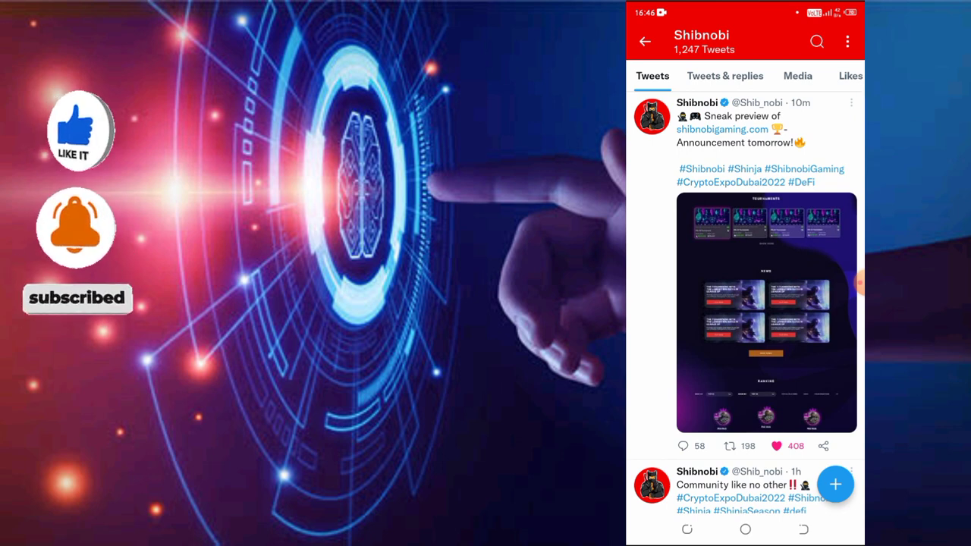
pyautogui.click(777, 446)
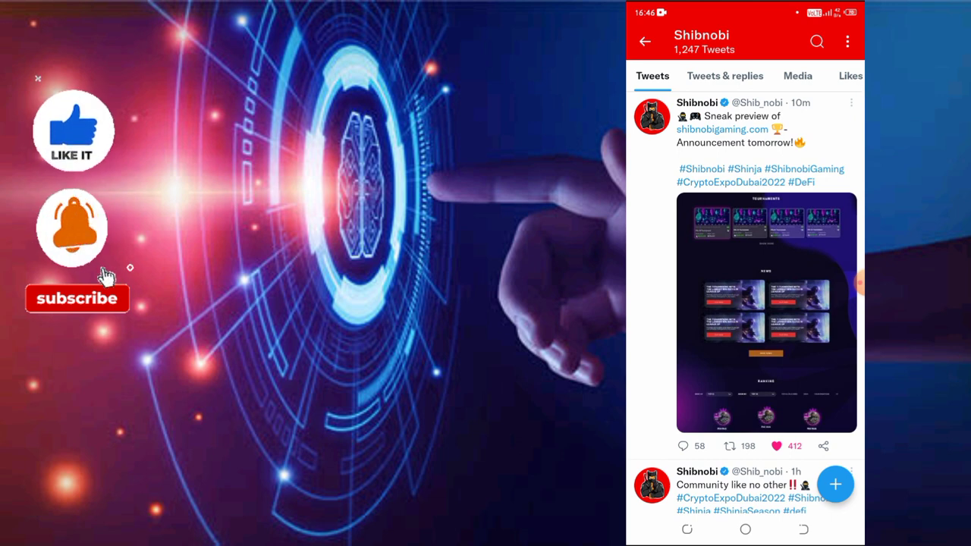
pyautogui.click(76, 297)
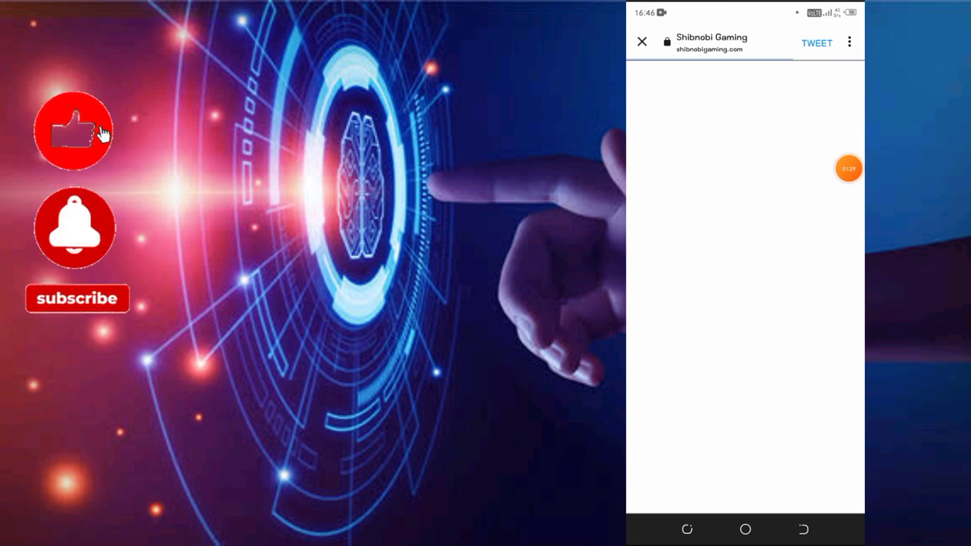
# - Send the Shibnobi Gaming page from the in-app browser's overflow menu to Chrome
pyautogui.click(76, 297)
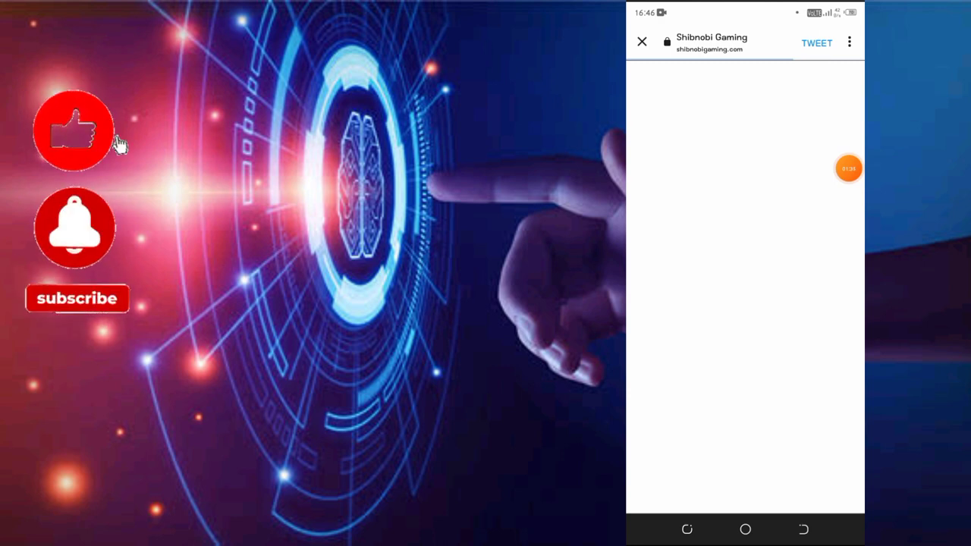
pyautogui.click(849, 43)
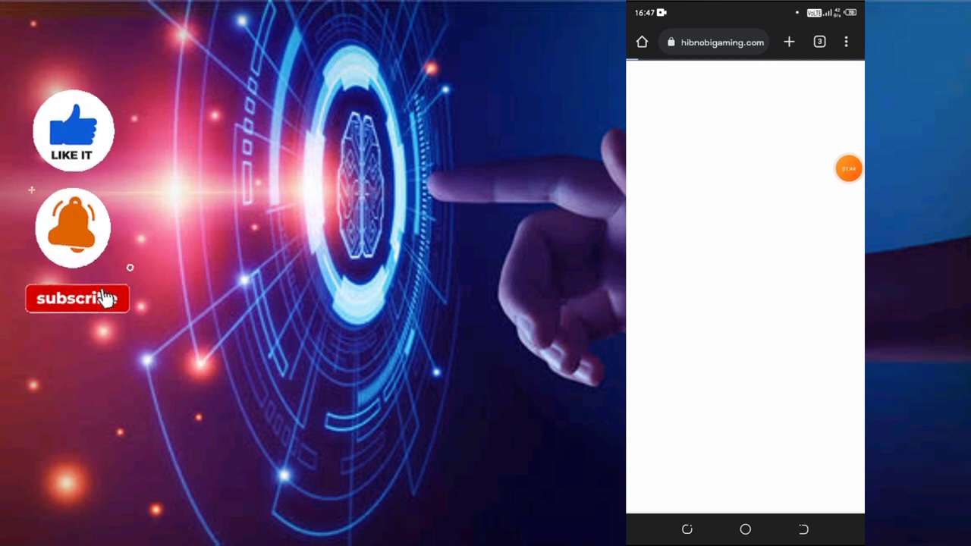
pyautogui.click(76, 298)
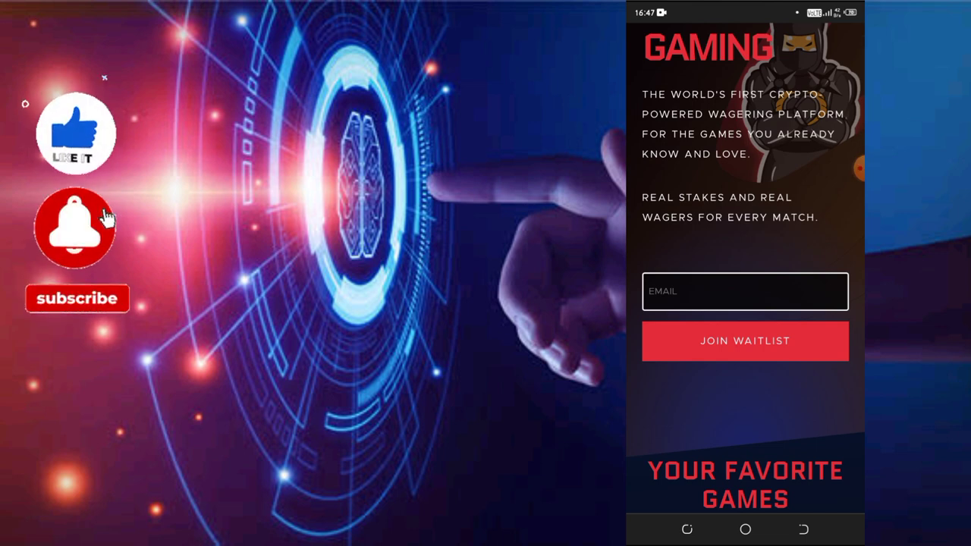
# - Scroll down to the Your Favorite Games carousel showing the CS GO card
pyautogui.click(76, 228)
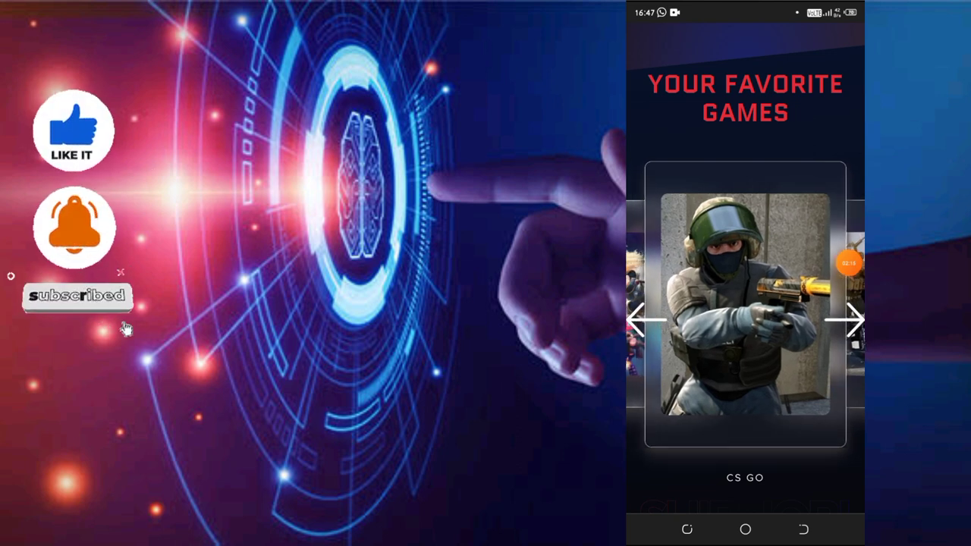
# - Scroll past the games carousel to the Win Shinja prize-pool and 1% burn section
pyautogui.click(842, 322)
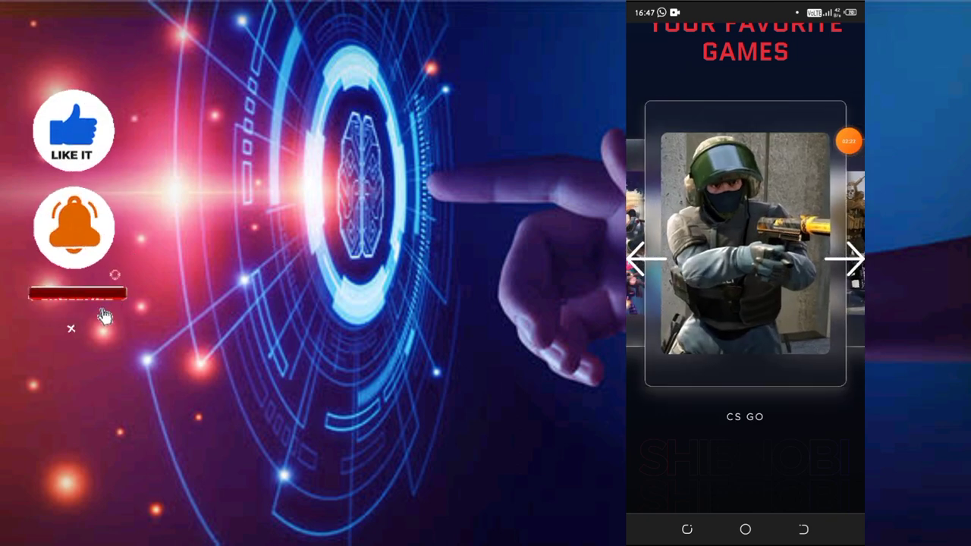
pyautogui.scroll(-3)
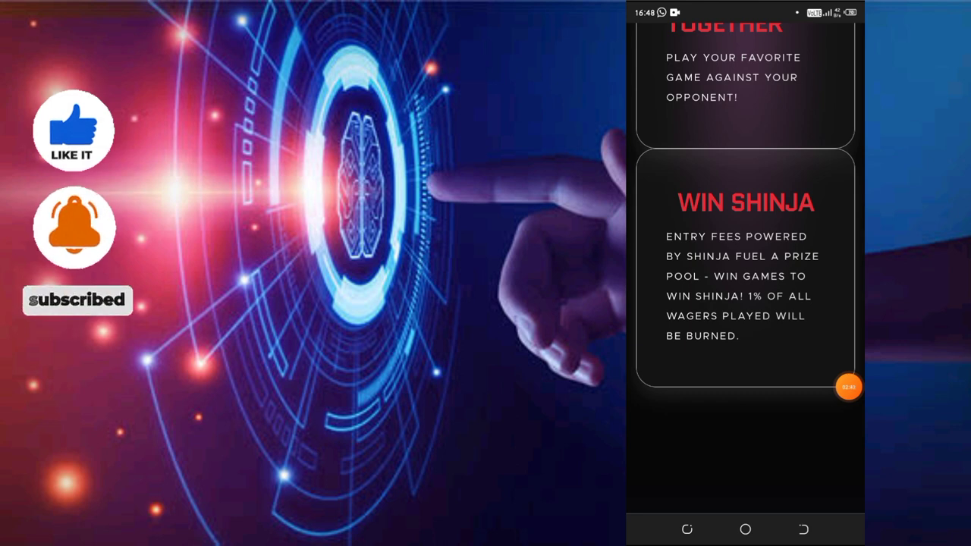
# - Scroll past the First Of Its Kind video to the Socialize section about joining on Discord
pyautogui.scroll(-3)
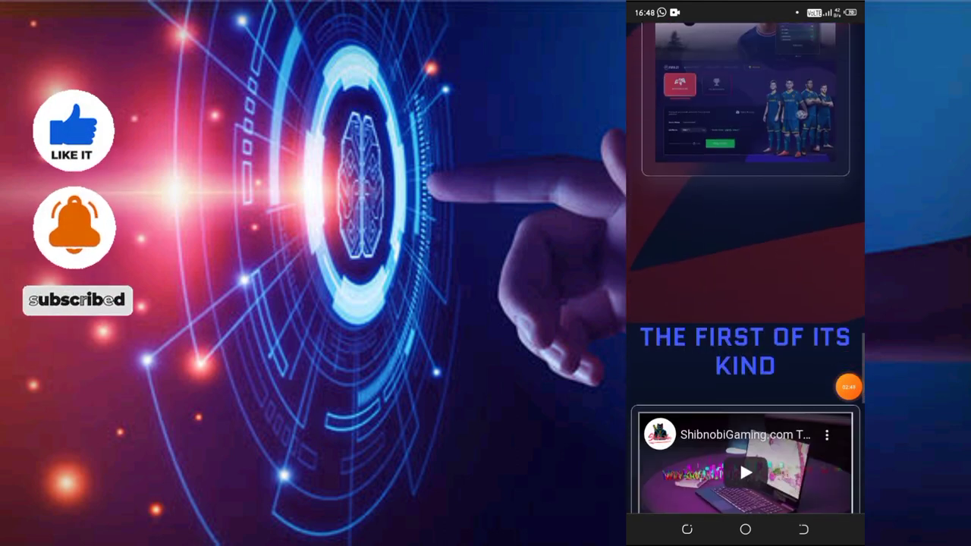
pyautogui.scroll(-3)
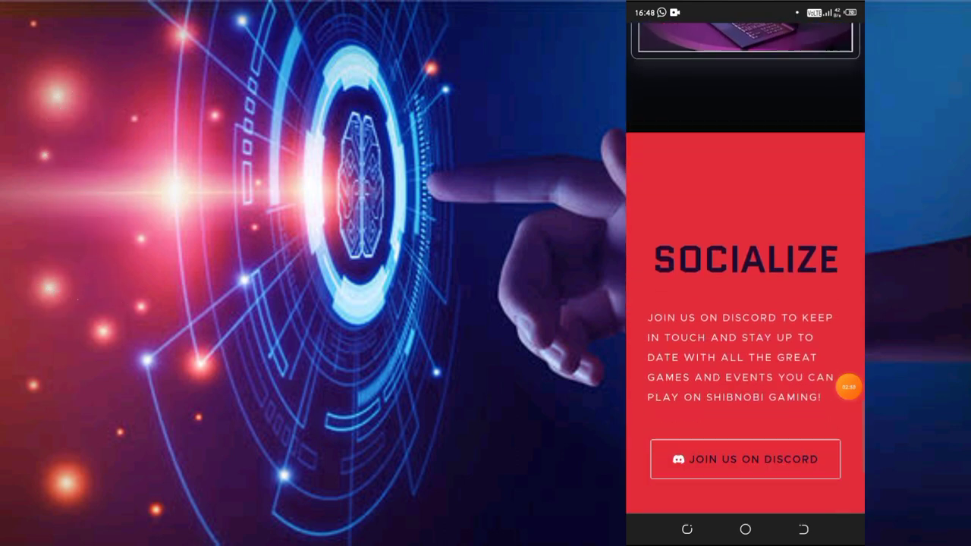